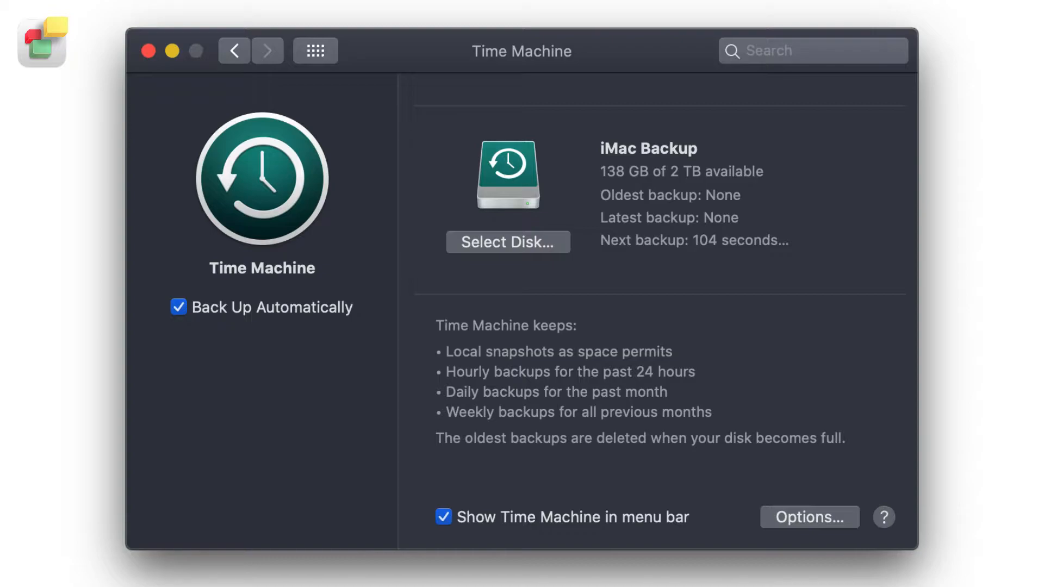
# Return from the Time Machine pane to the System Preferences overview.
pyautogui.click(316, 50)
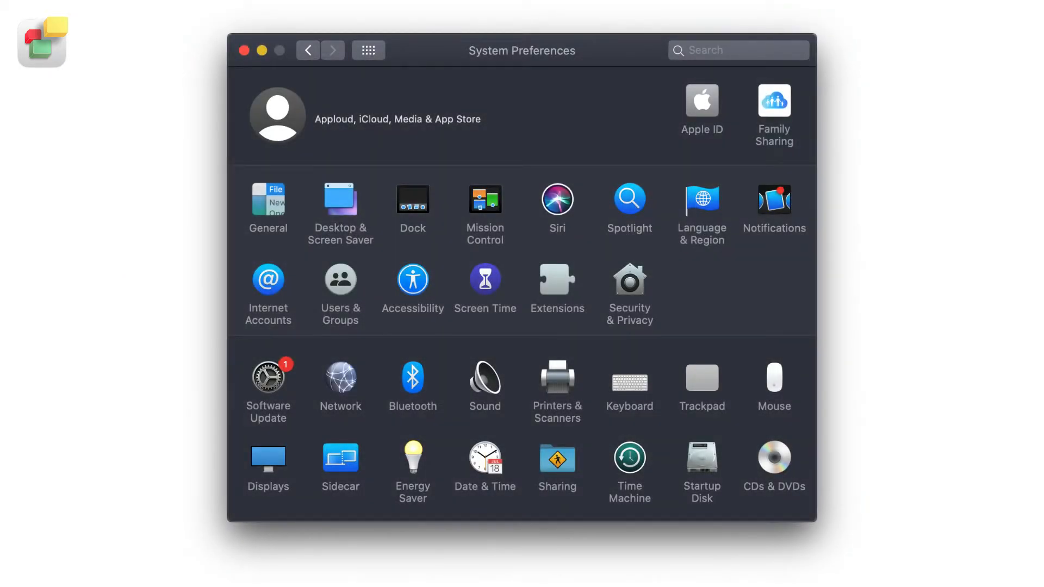
# Open Time Machine settings and enable 'Show Time Machine in menu bar'.
pyautogui.click(629, 458)
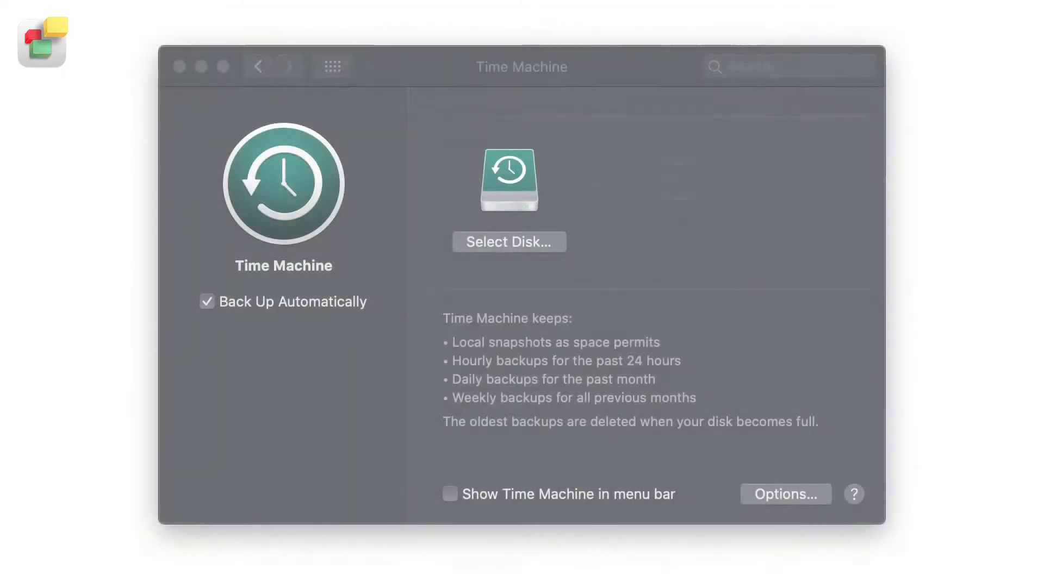
pyautogui.click(449, 493)
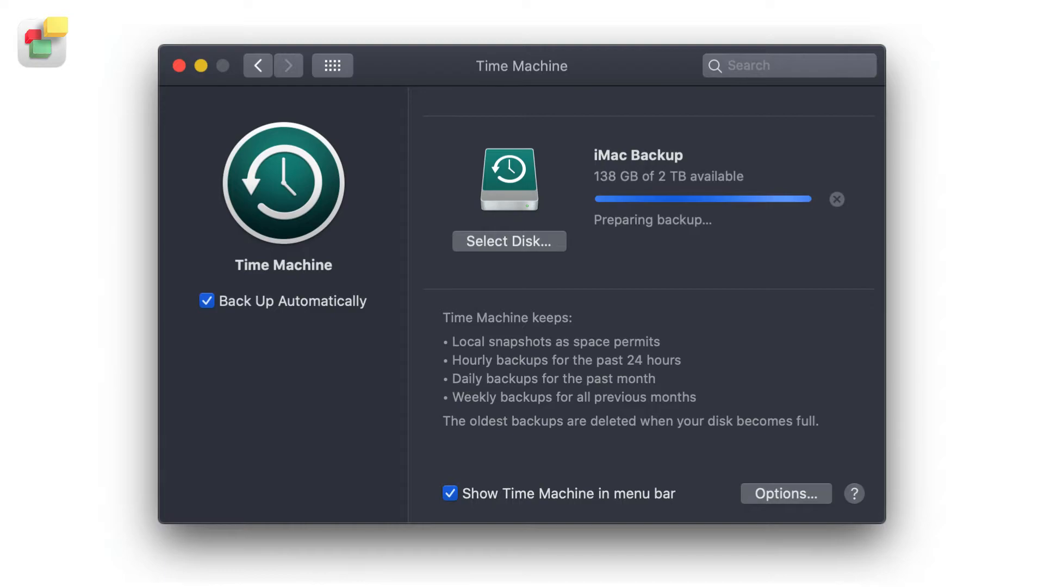
# Close System Preferences so EverWeb's Projects window with 'rental' shows.
pyautogui.click(855, 494)
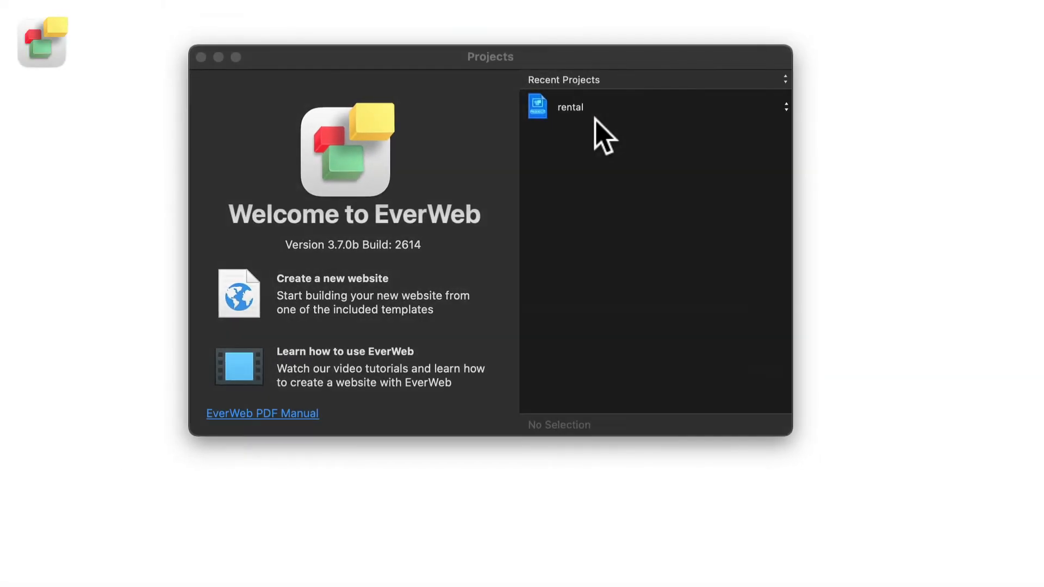
# Select the 'rental' project and open its project actions menu.
pyautogui.click(569, 106)
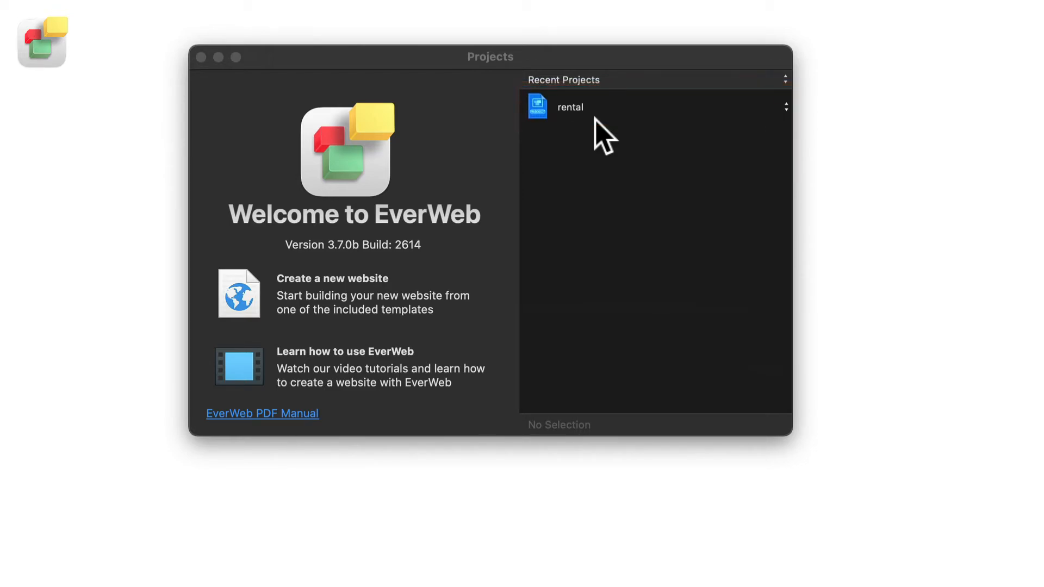
pyautogui.click(569, 106)
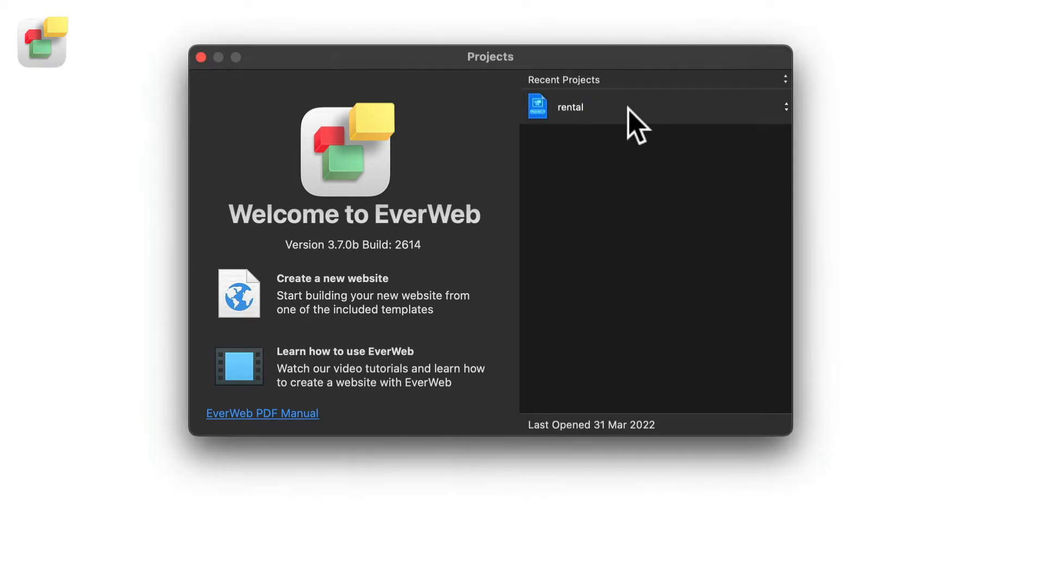
pyautogui.click(786, 107)
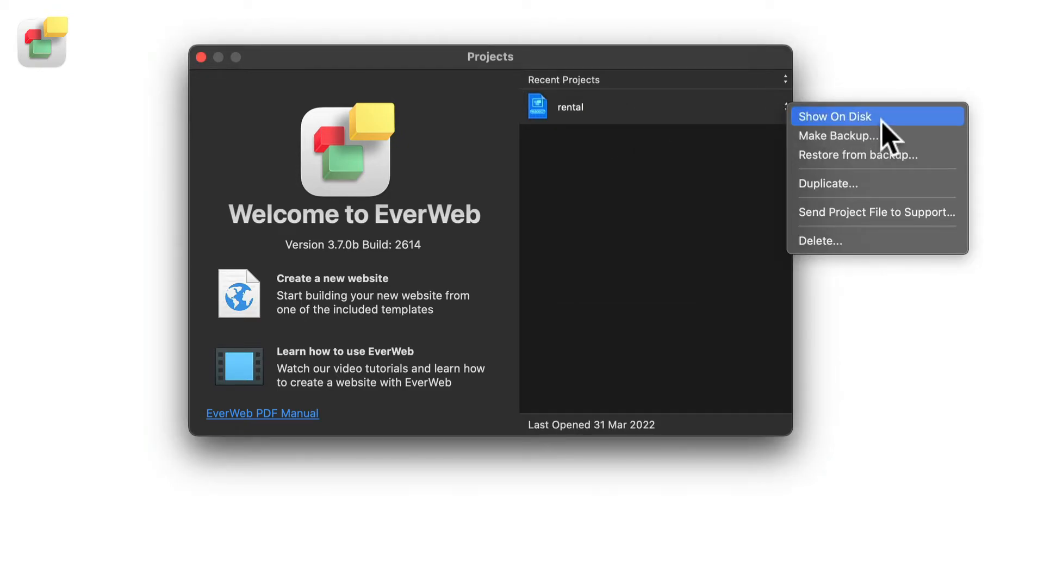
# Use Show On Disk to reveal rental.everweb in the EverWeb Application Support folder.
pyautogui.click(835, 116)
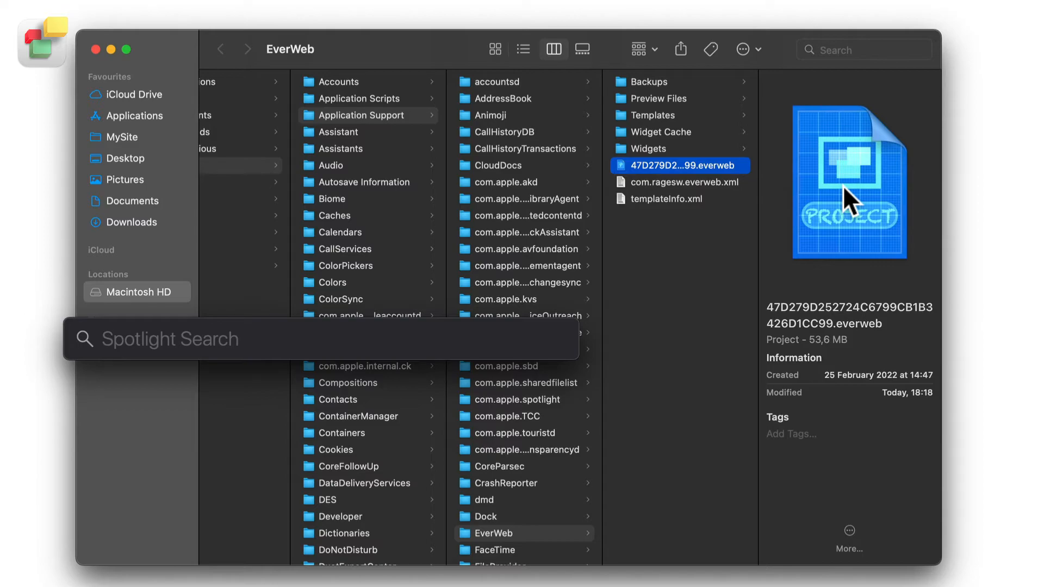
# Search Spotlight for 'time Machine.app' to launch Time Machine.
pyautogui.write('time Machine.app')
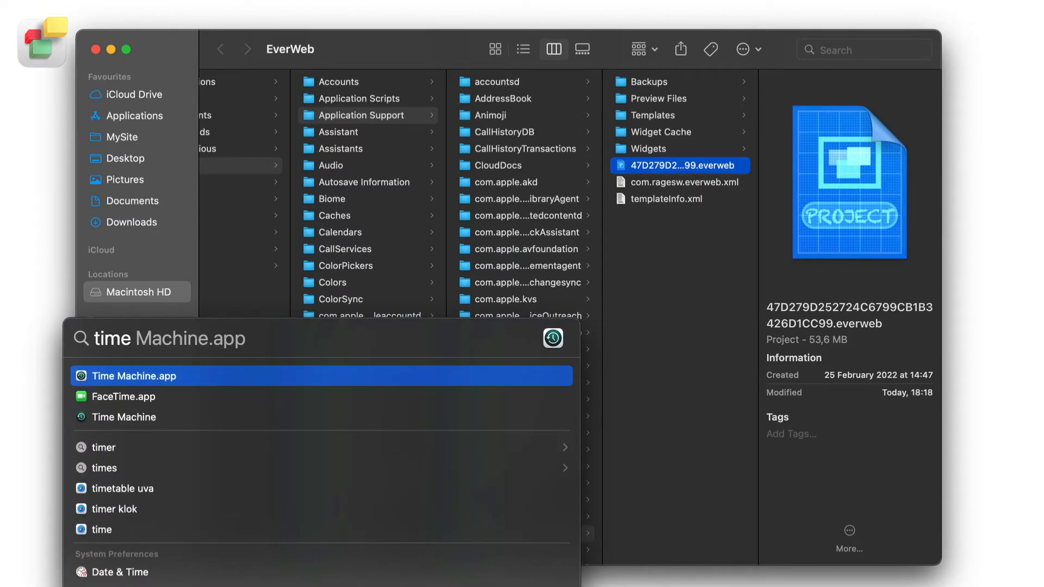
pyautogui.moveTo(236, 333)
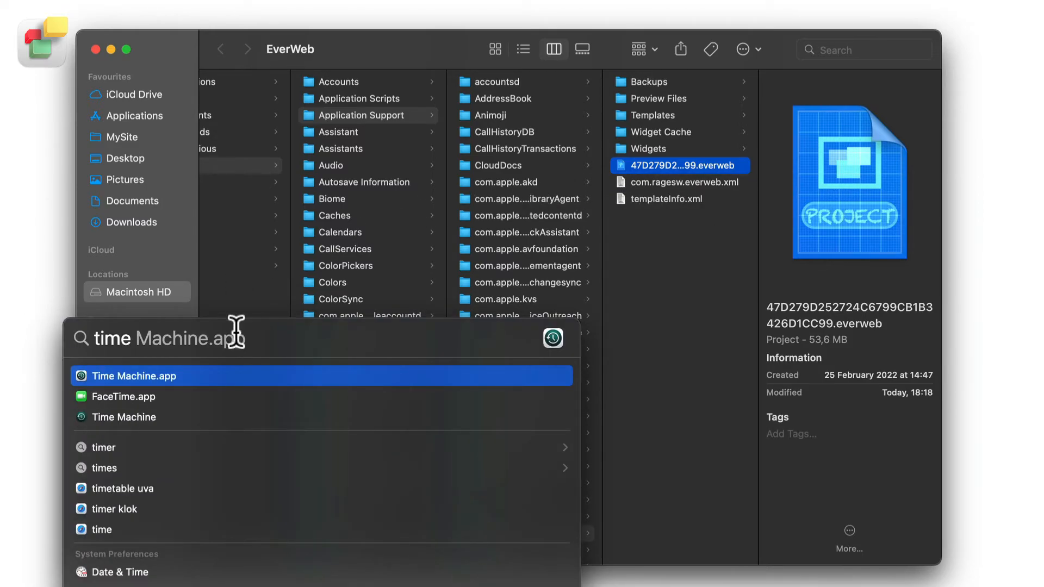
pyautogui.moveTo(220, 383)
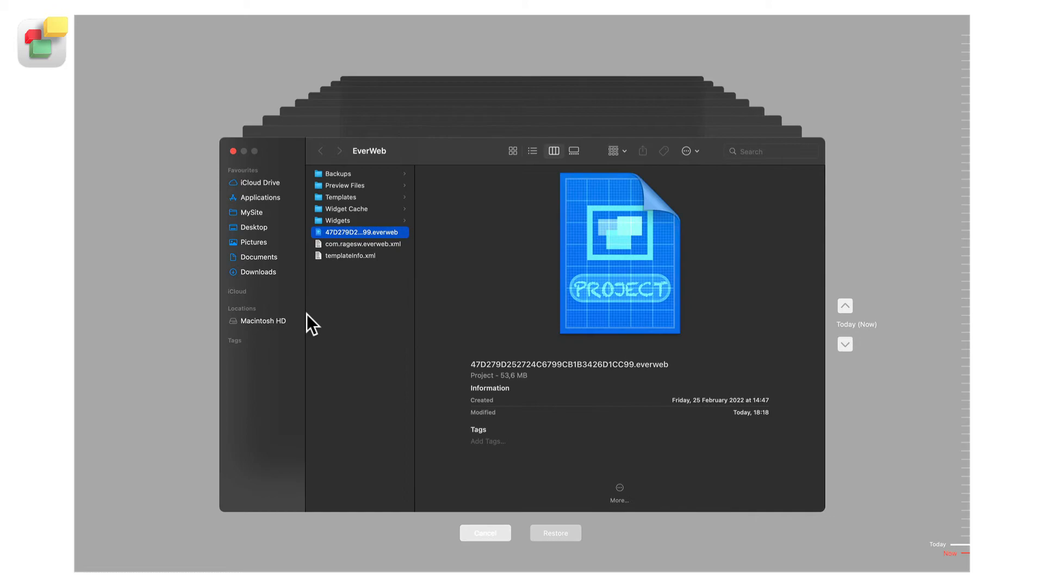
pyautogui.moveTo(712, 144)
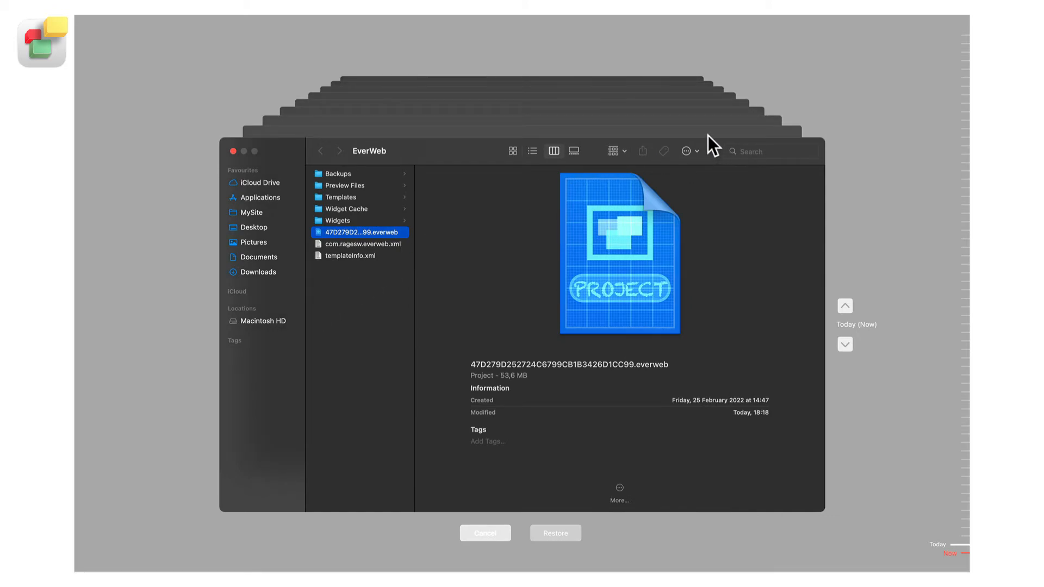
pyautogui.moveTo(724, 141)
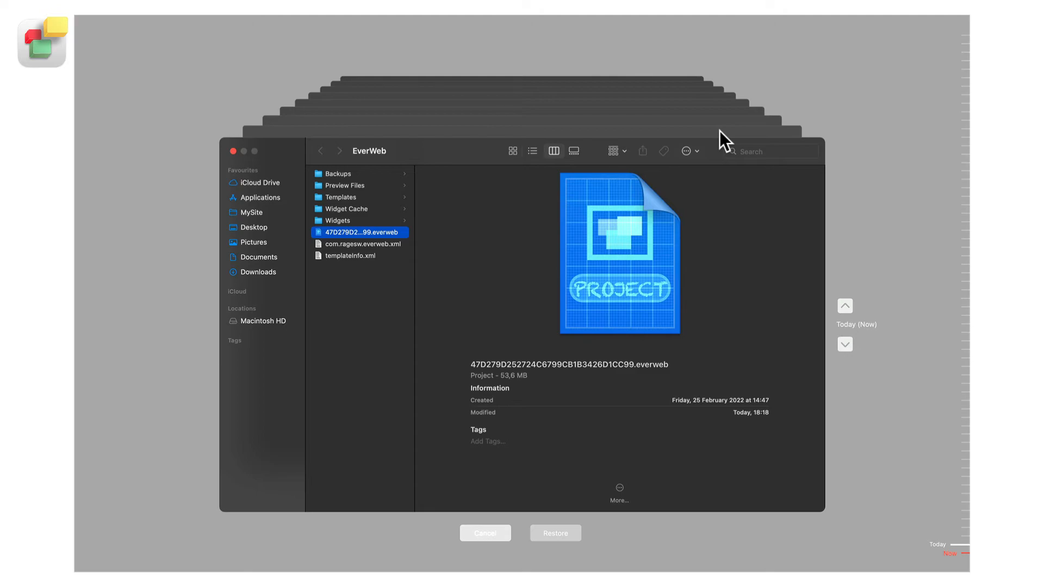
# Show the backed-up EverWeb folder in List view with Date Modified.
pyautogui.click(532, 150)
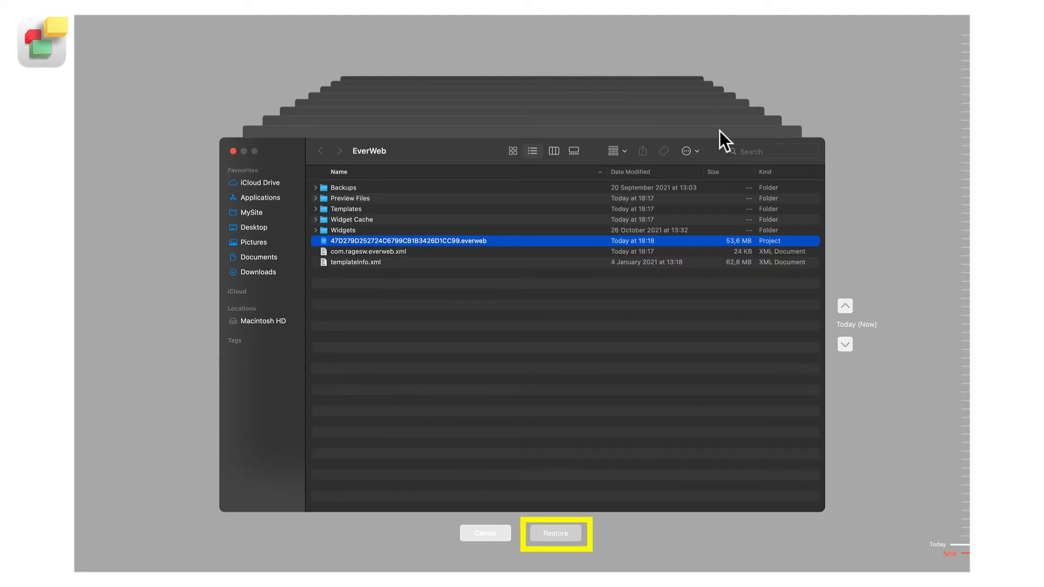